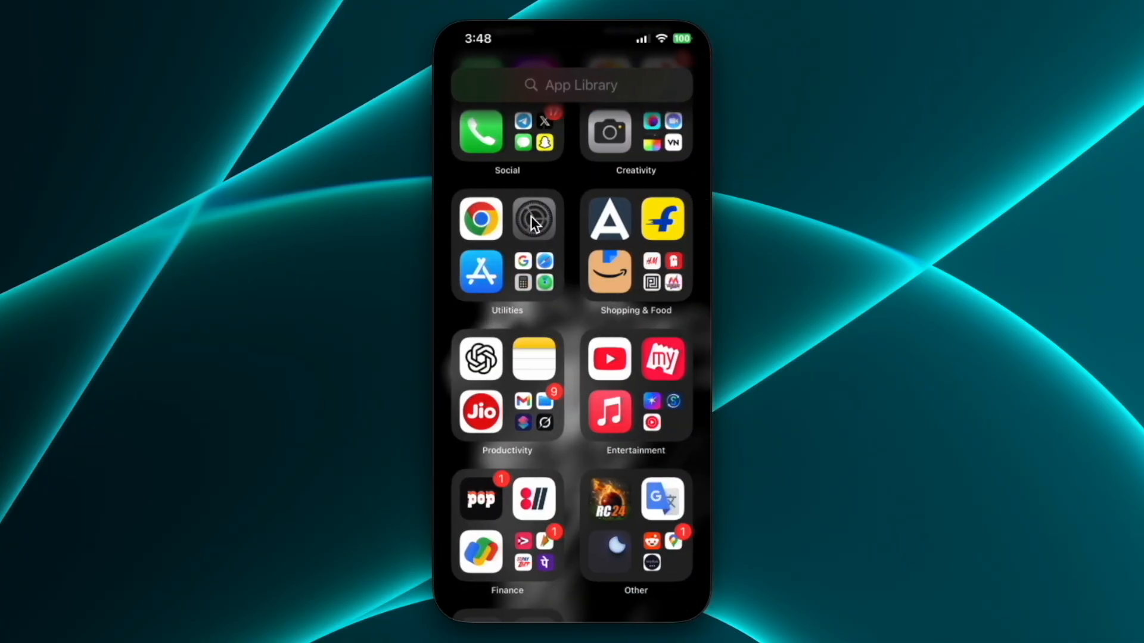
Reach JioHotstar's page with its Preferred Language option under Settings > Apps
click(533, 218)
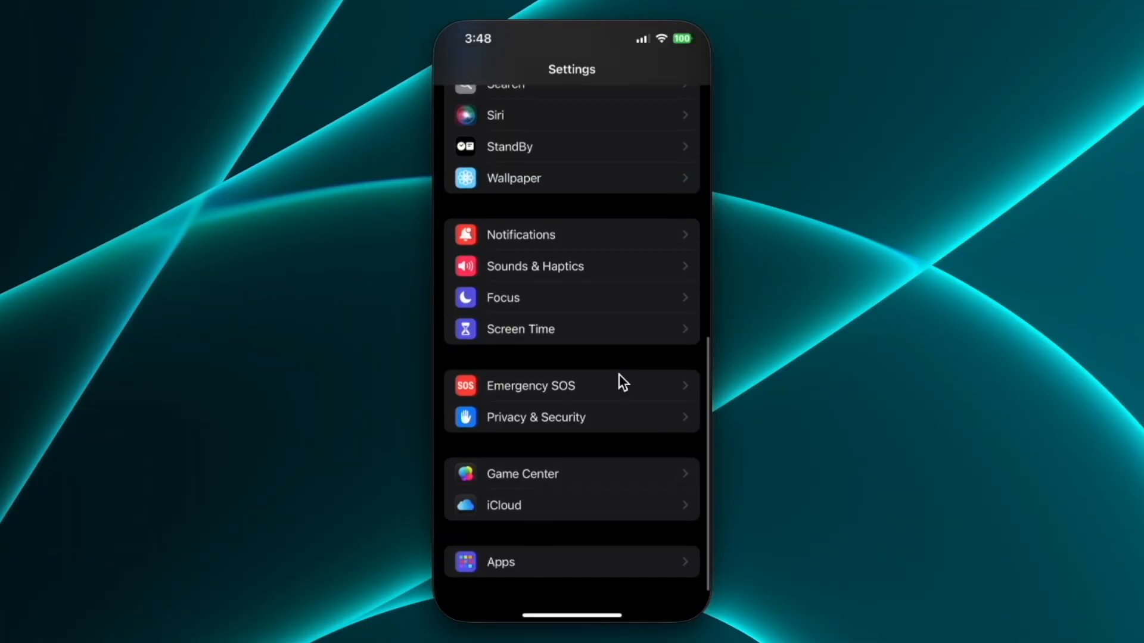
click(500, 561)
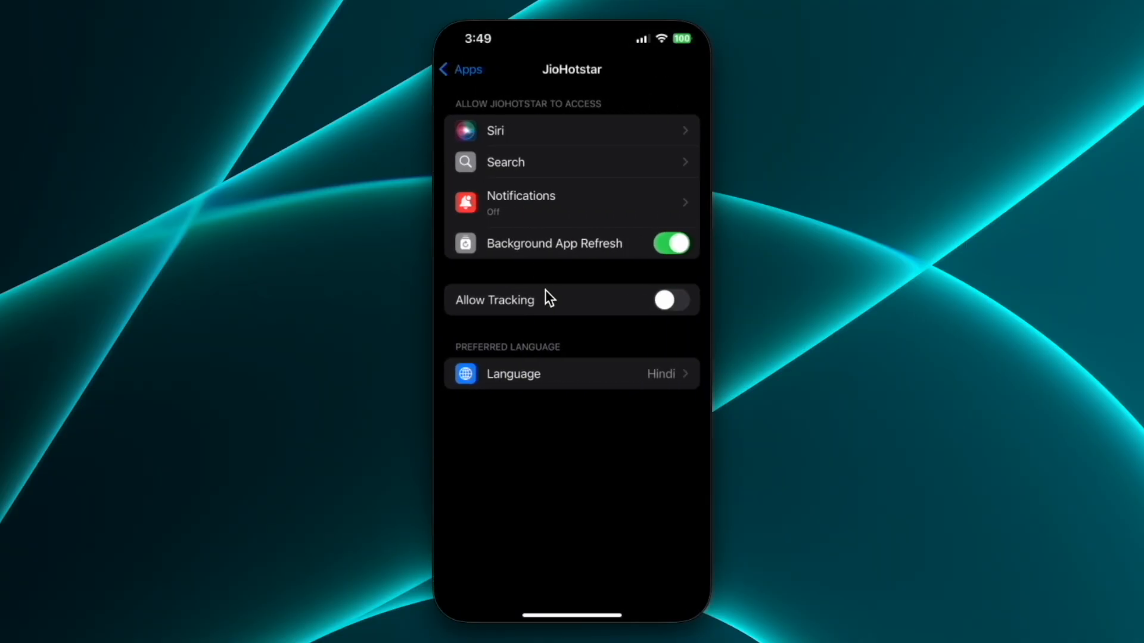
click(512, 373)
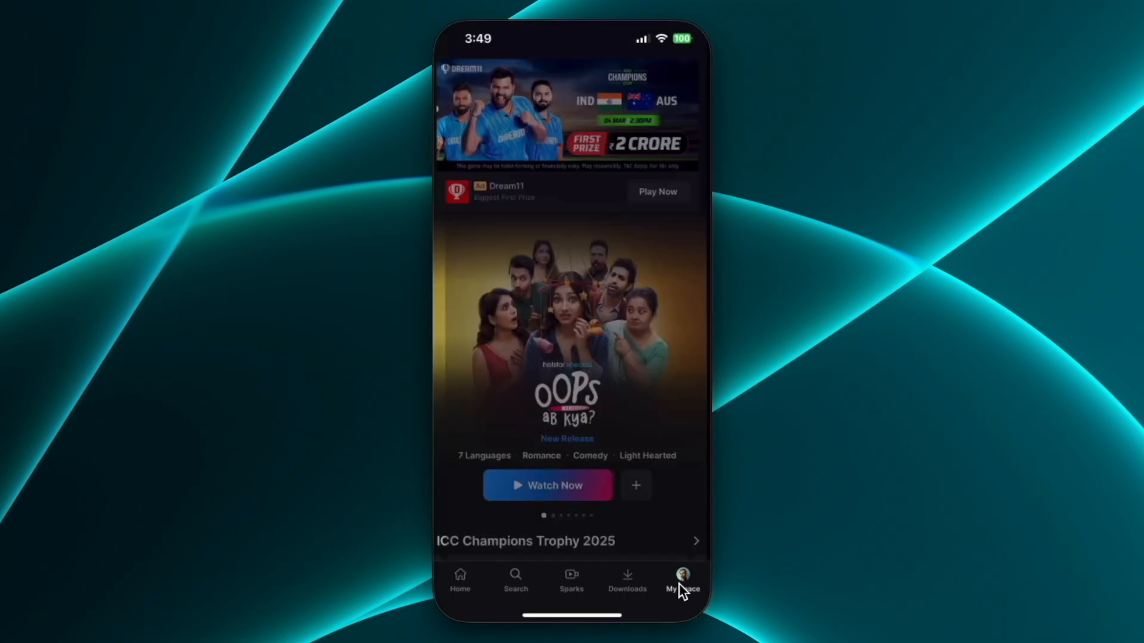
From My Space > Help & Settings > App Settings, choose App Language and confirm Change Language
click(682, 580)
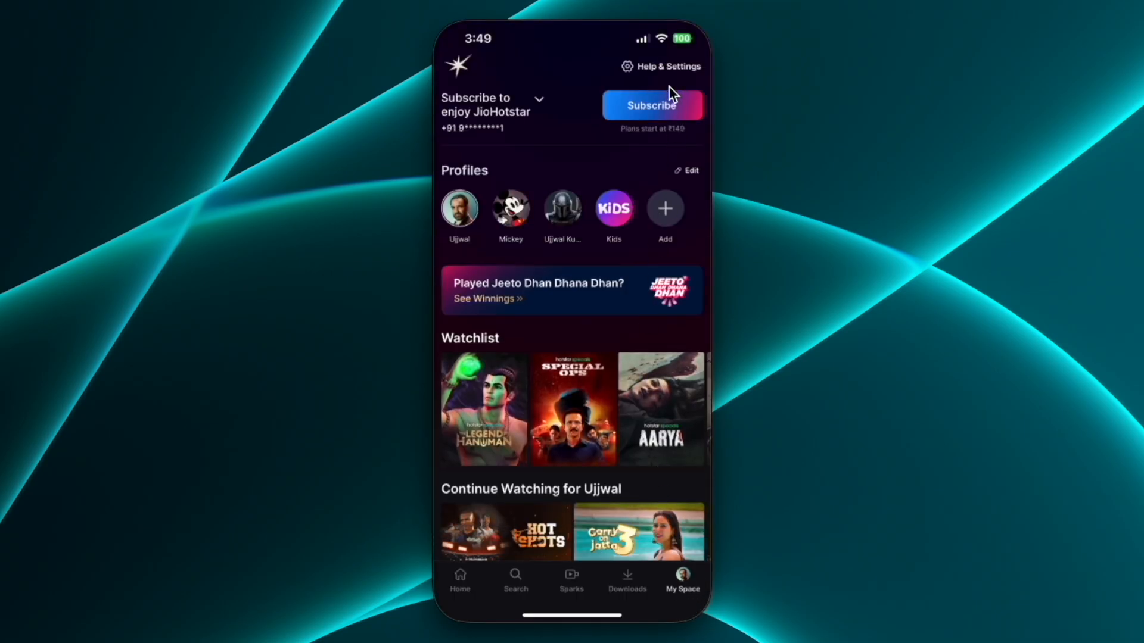
click(668, 66)
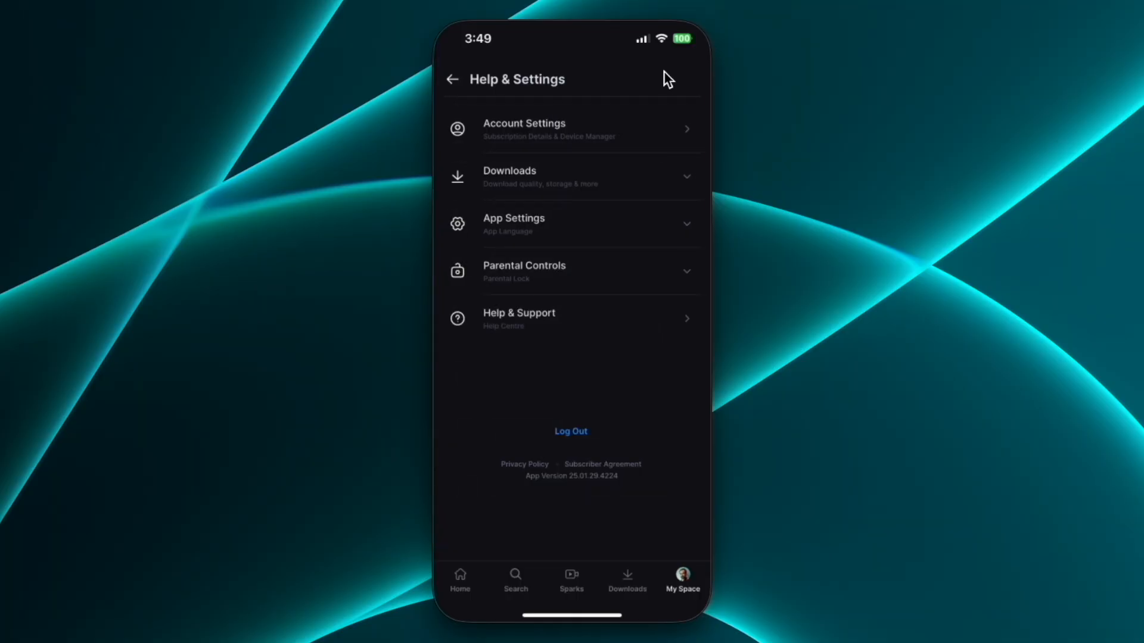
mouse_move(535, 227)
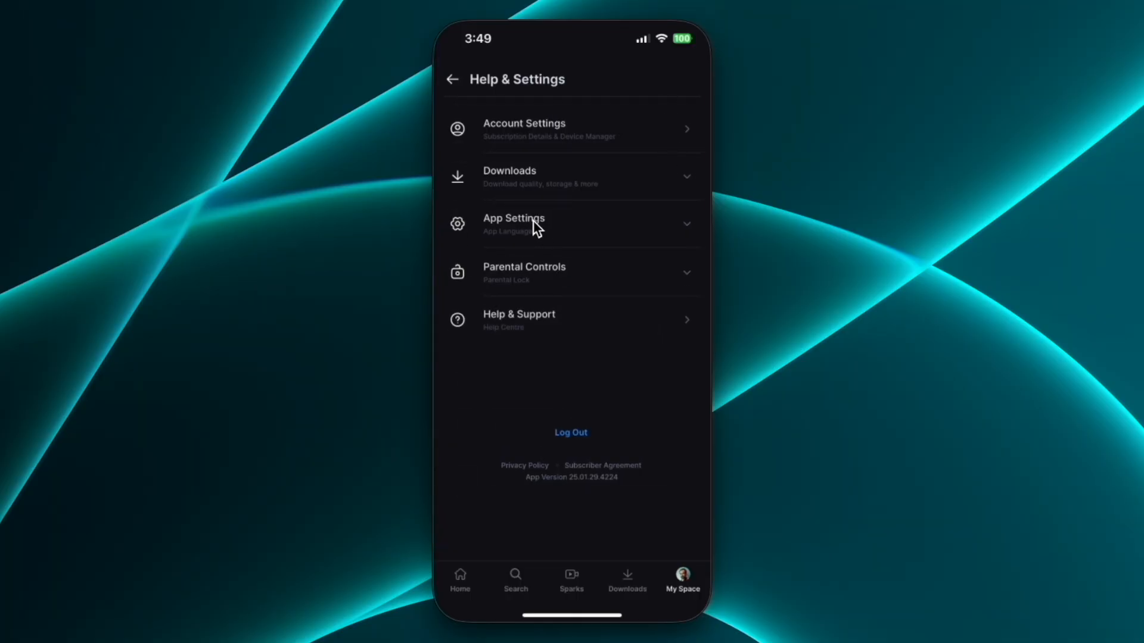
click(513, 224)
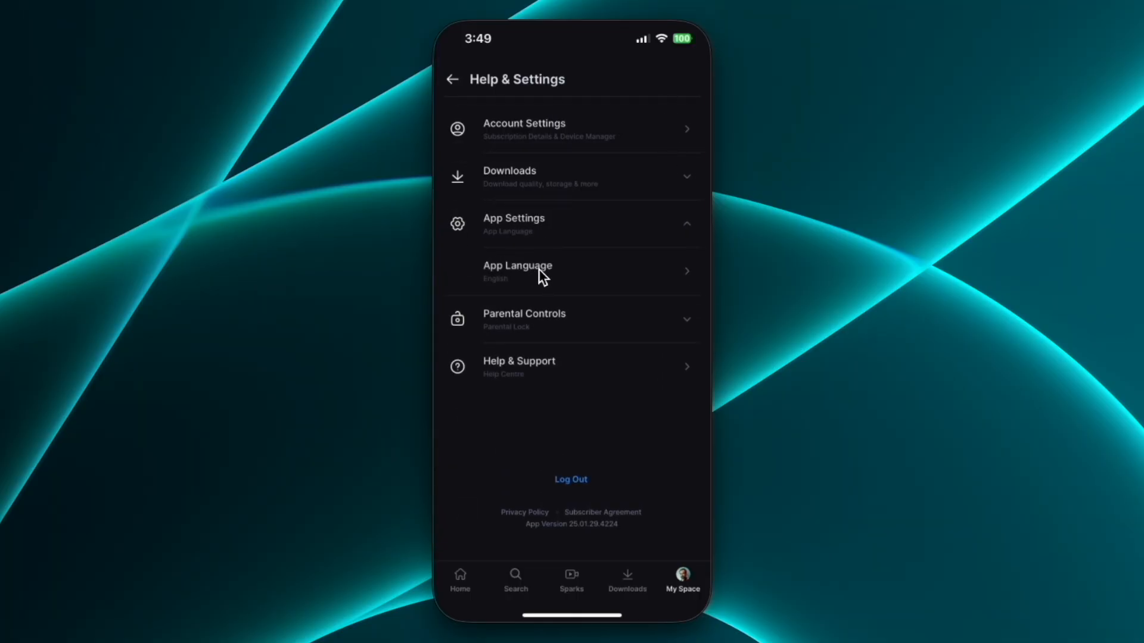
click(517, 272)
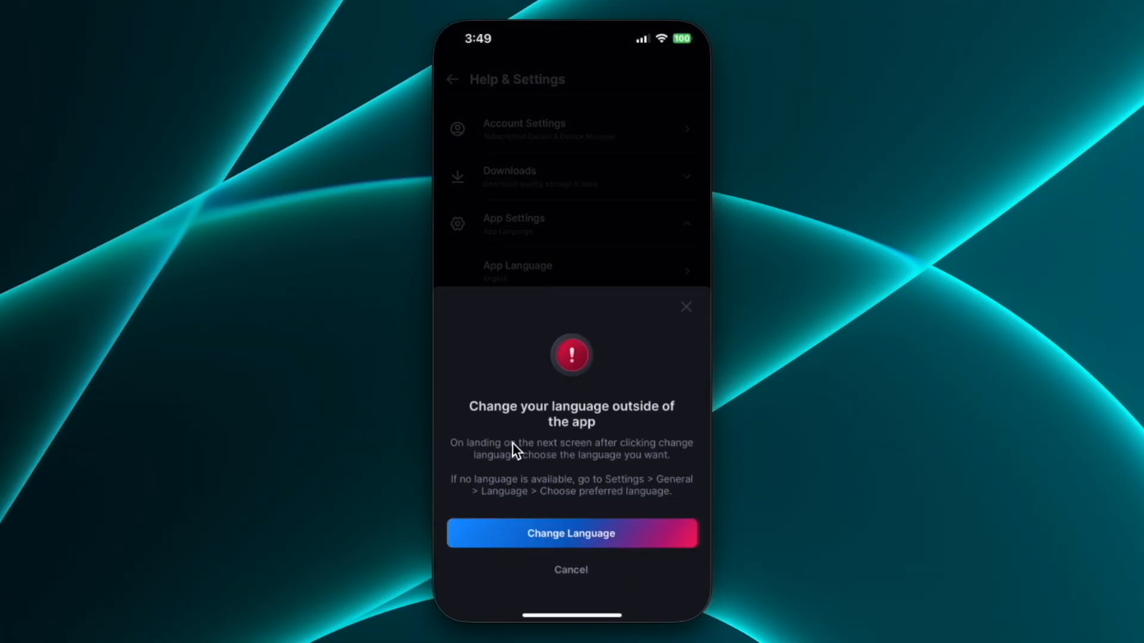
mouse_move(573, 436)
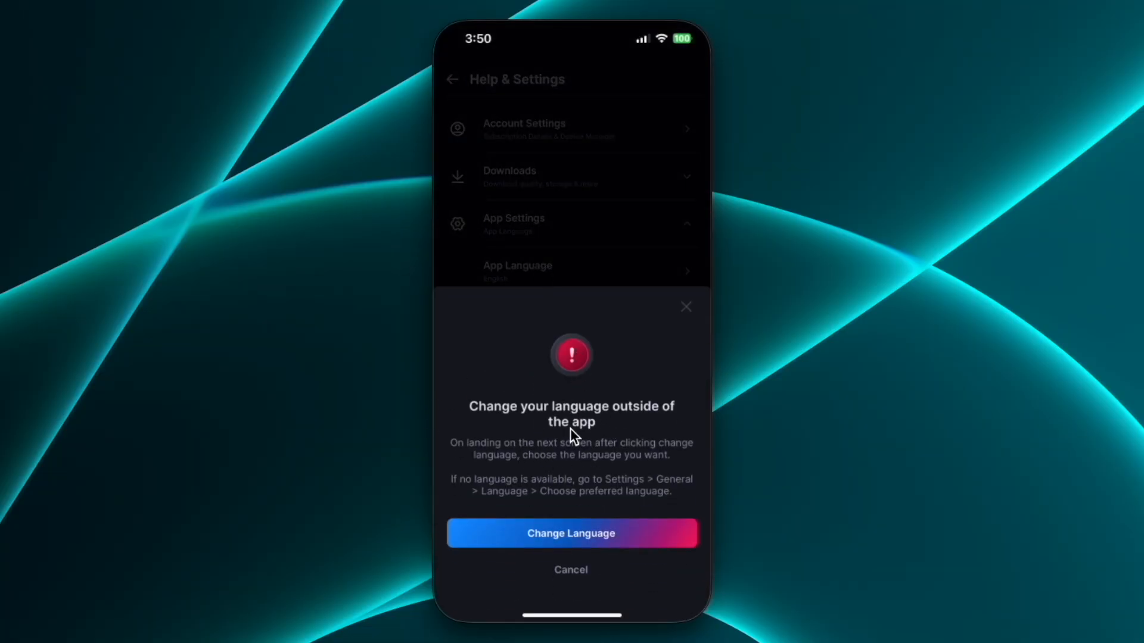
click(571, 534)
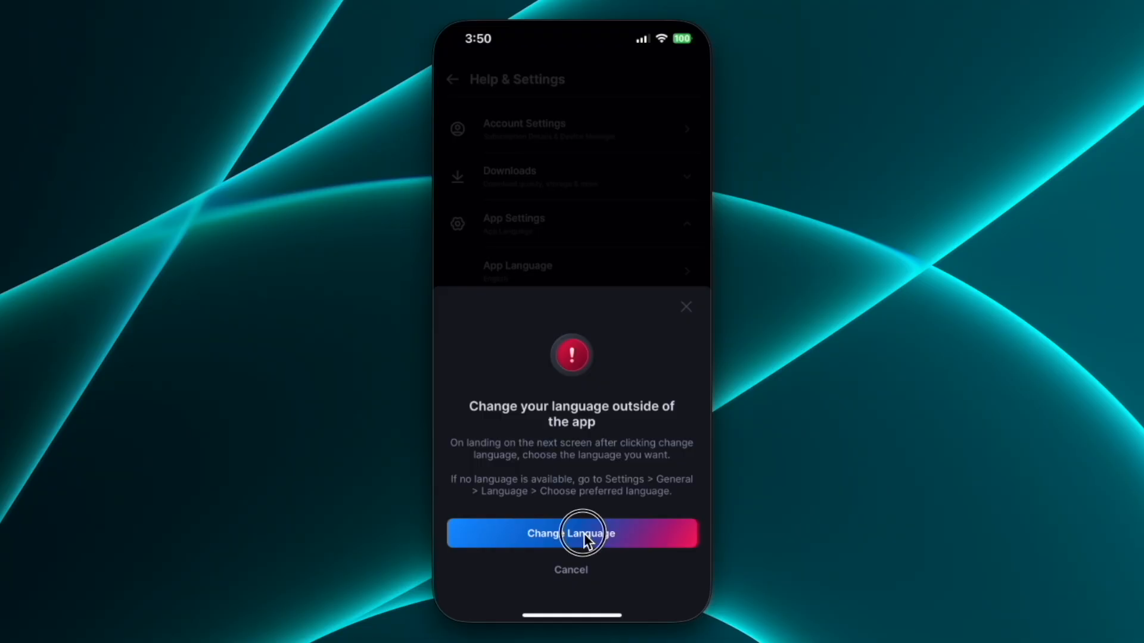
click(571, 534)
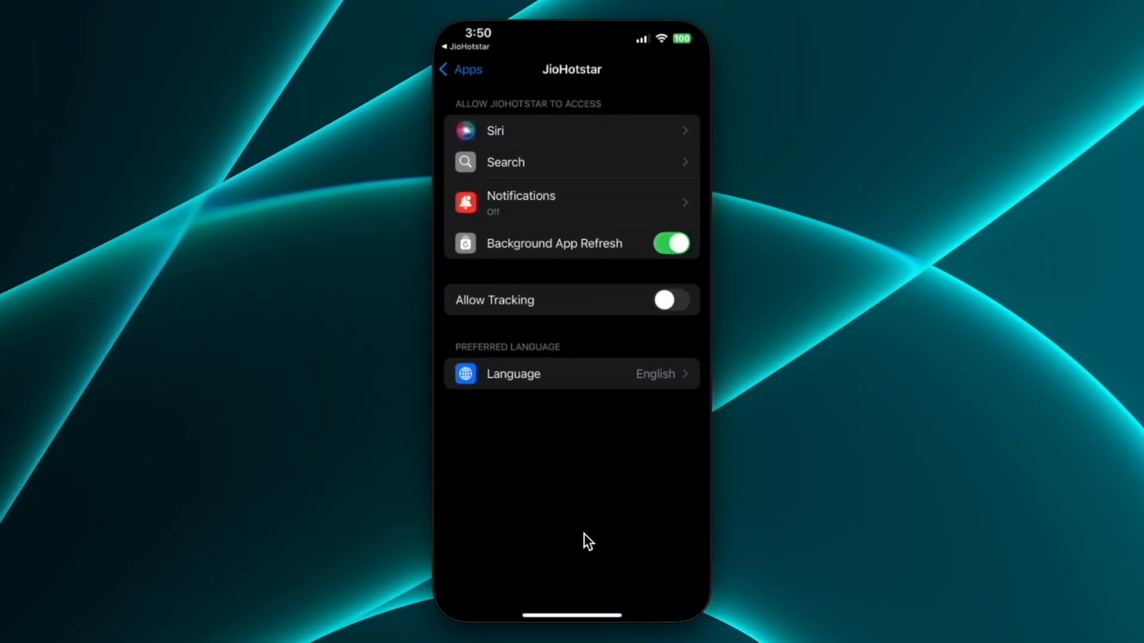
mouse_move(553, 382)
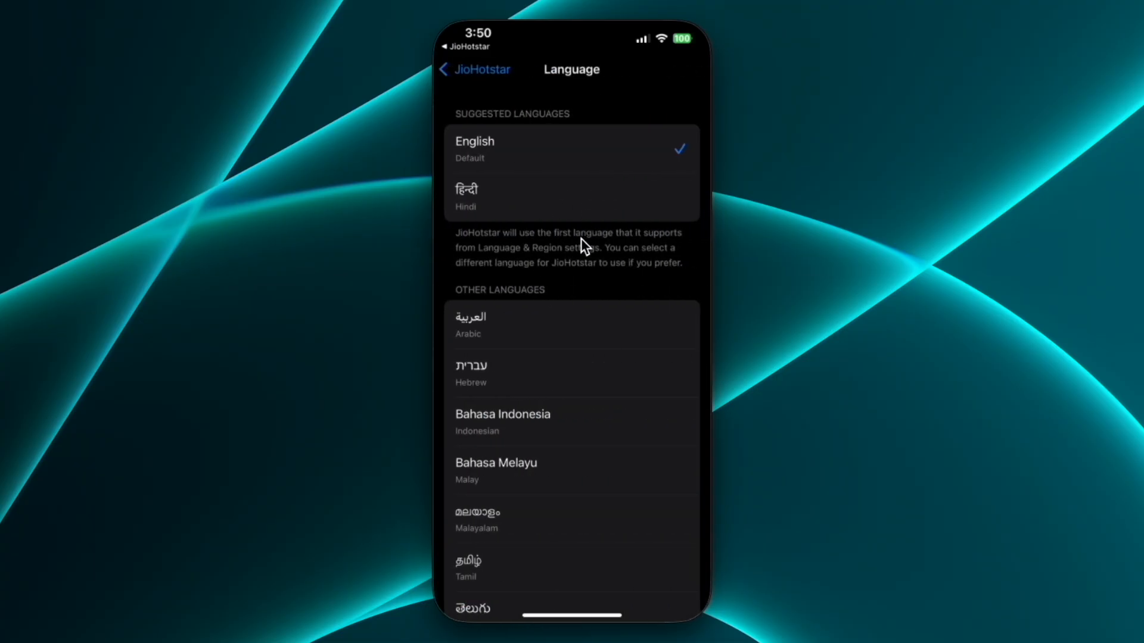
Select हिंदी (Hindi) as JioHotstar's preferred language from Suggested Languages
click(571, 196)
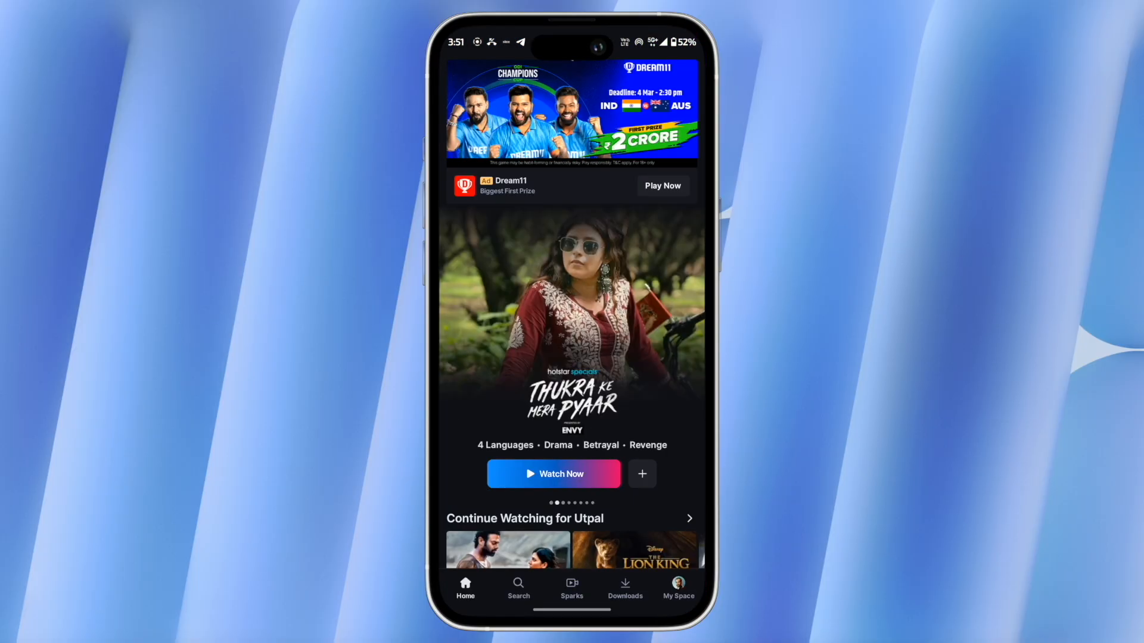
In the Android app's My Space settings, set App Language to हिंदी and review the Hindi home feed
click(678, 588)
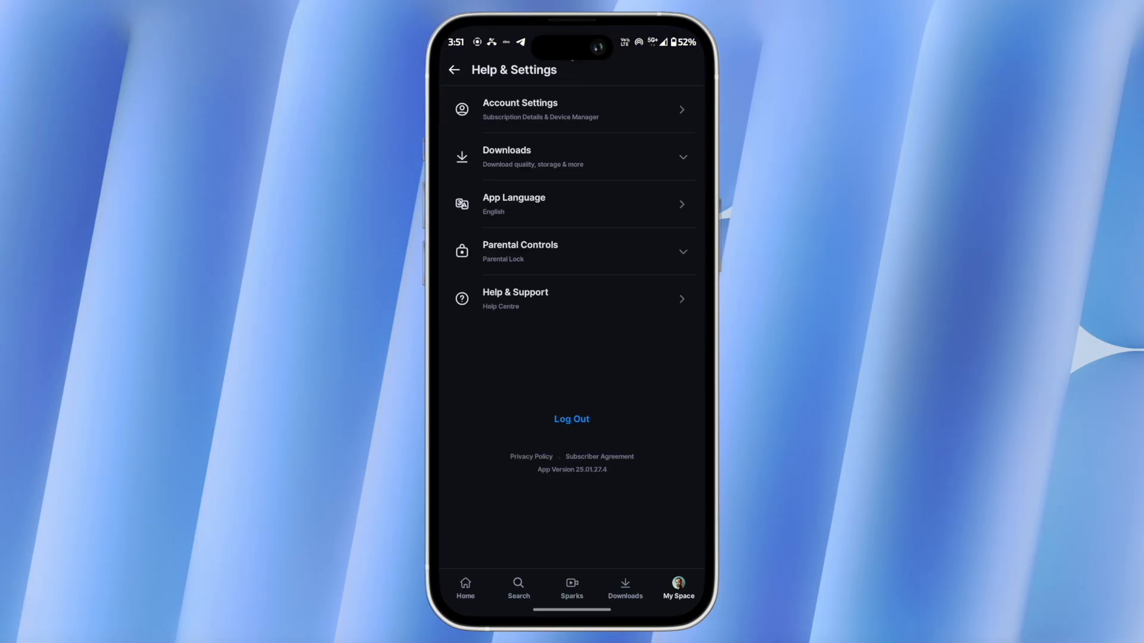
click(571, 204)
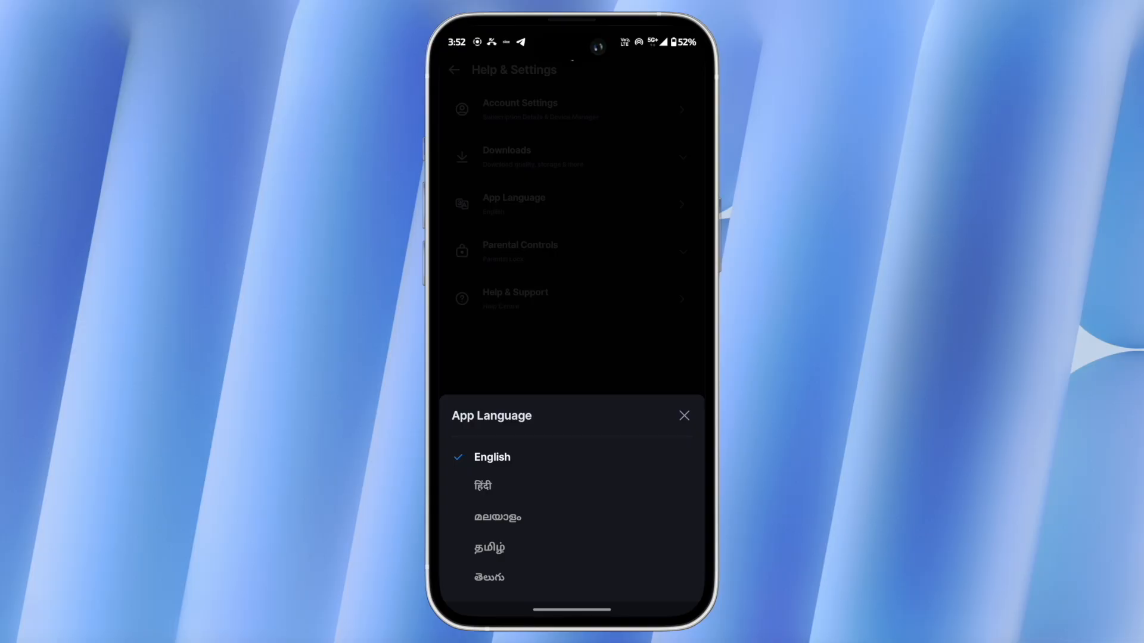
click(483, 486)
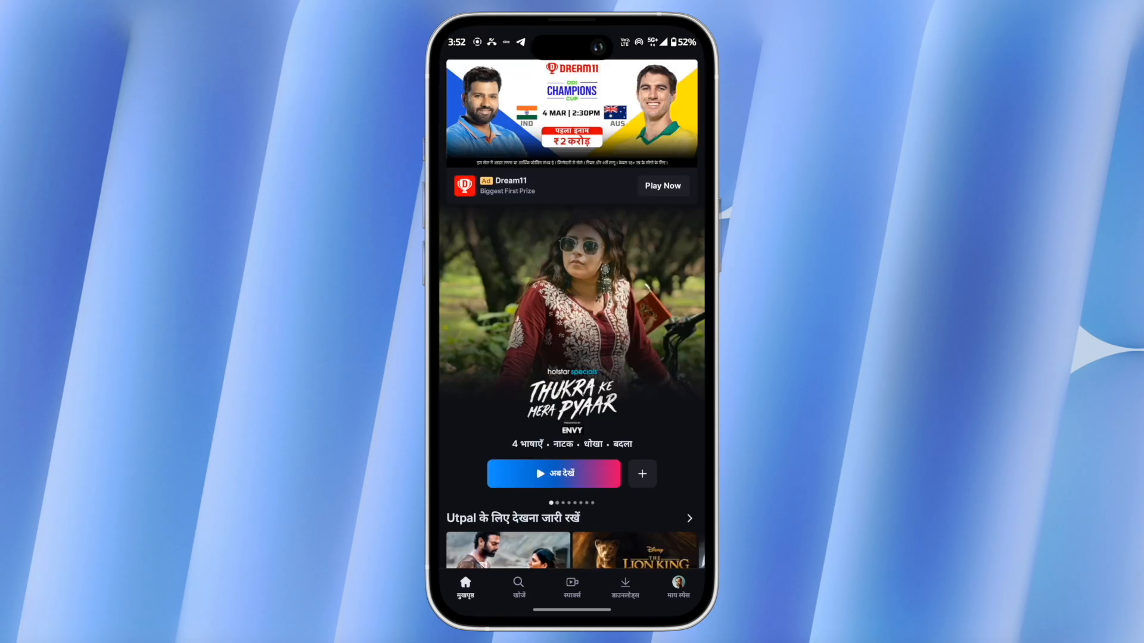
scroll(down, 3)
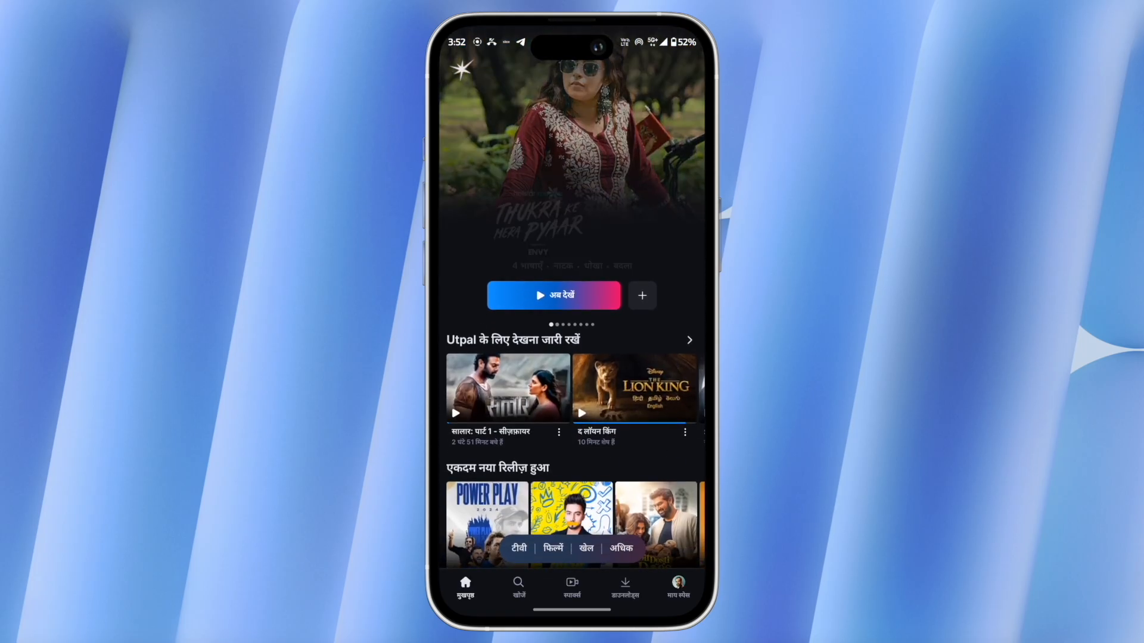